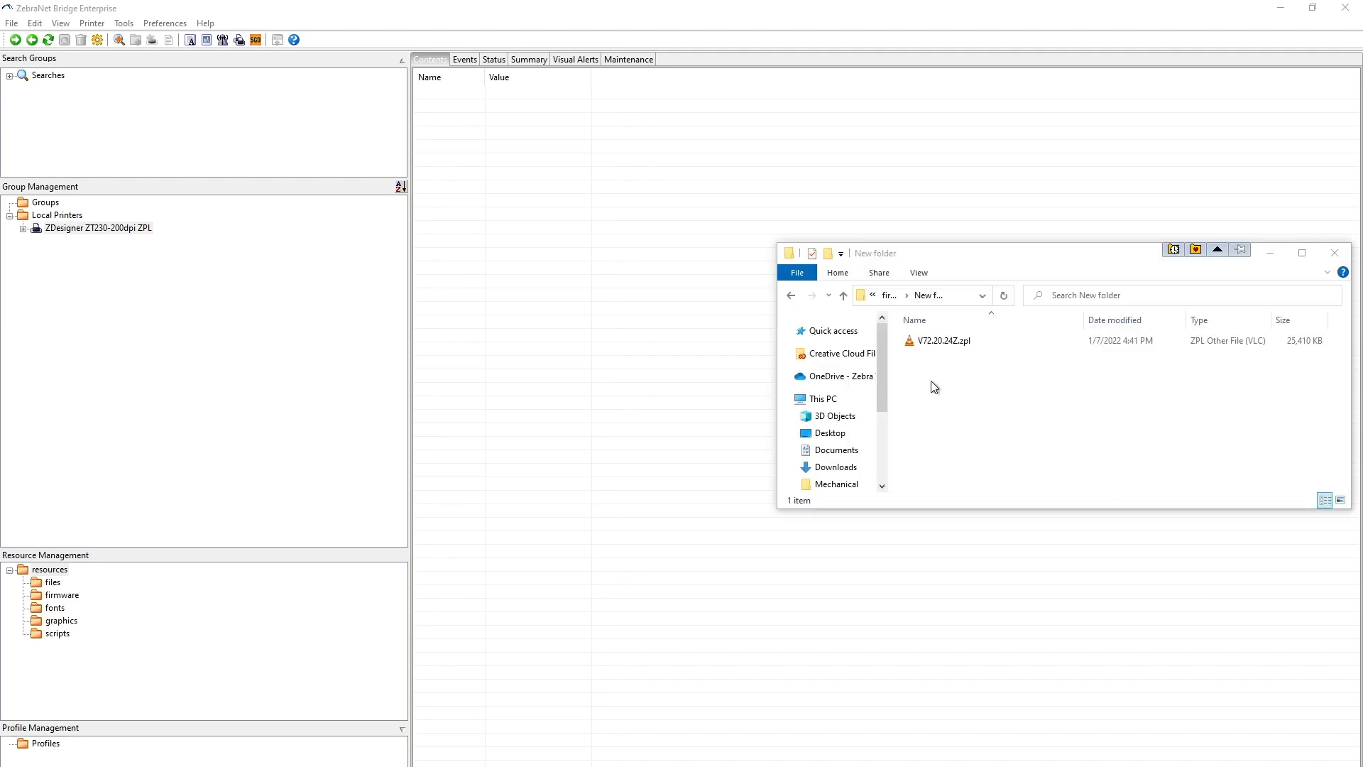
# - Bring up the File Explorer shortcut menu for V72.20.24Z.zpl to copy it
pyautogui.rightClick(943, 340)
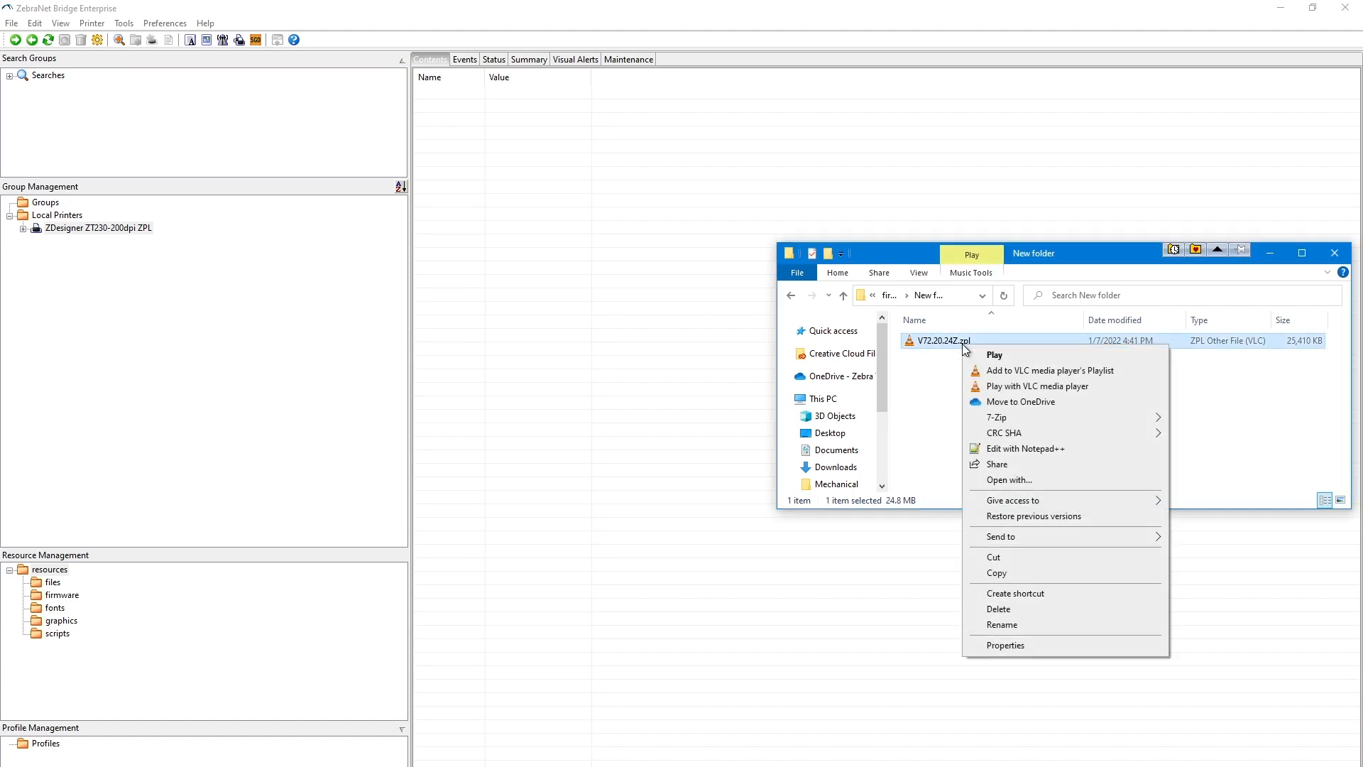
pyautogui.moveTo(997, 557)
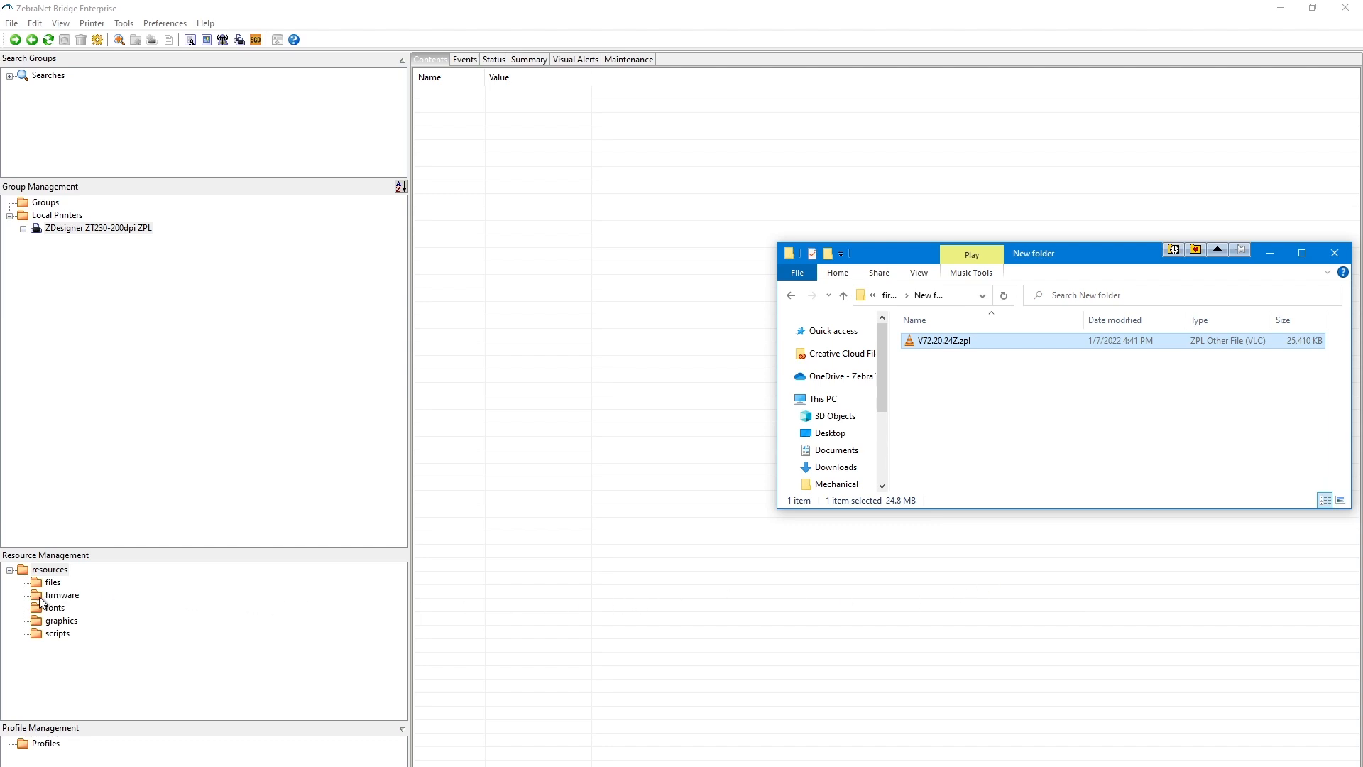
# - Paste V72.20.24Z.zpl into the resources firmware folder, then copy the stored file
pyautogui.rightClick(61, 595)
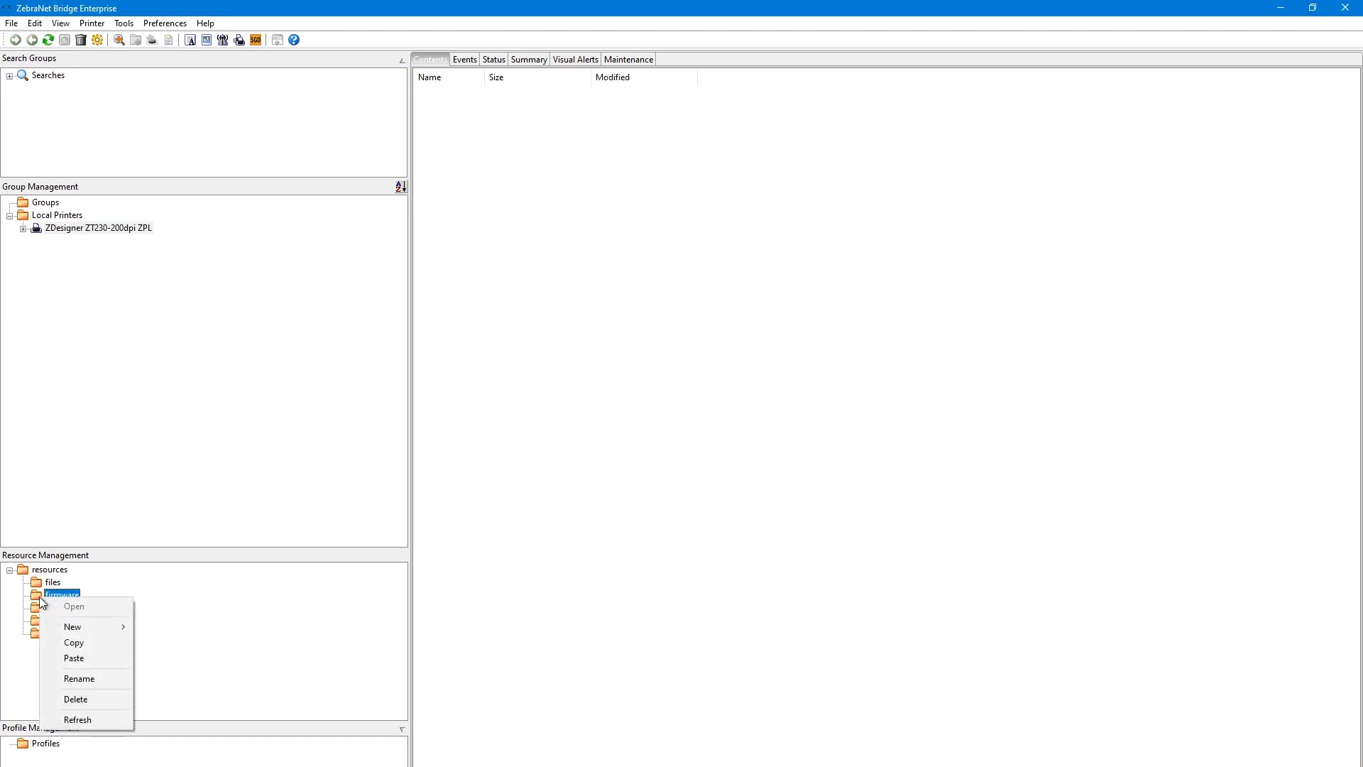
pyautogui.moveTo(74, 659)
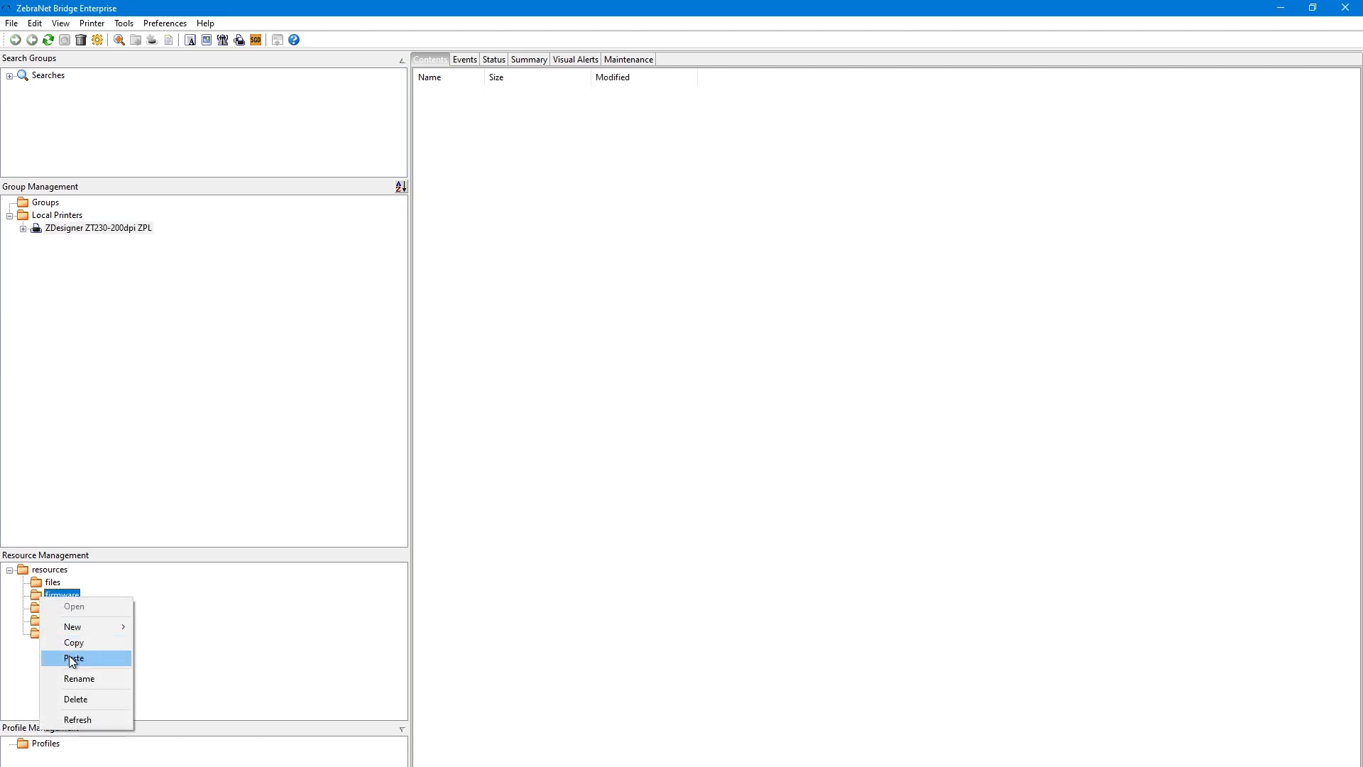
pyautogui.click(74, 658)
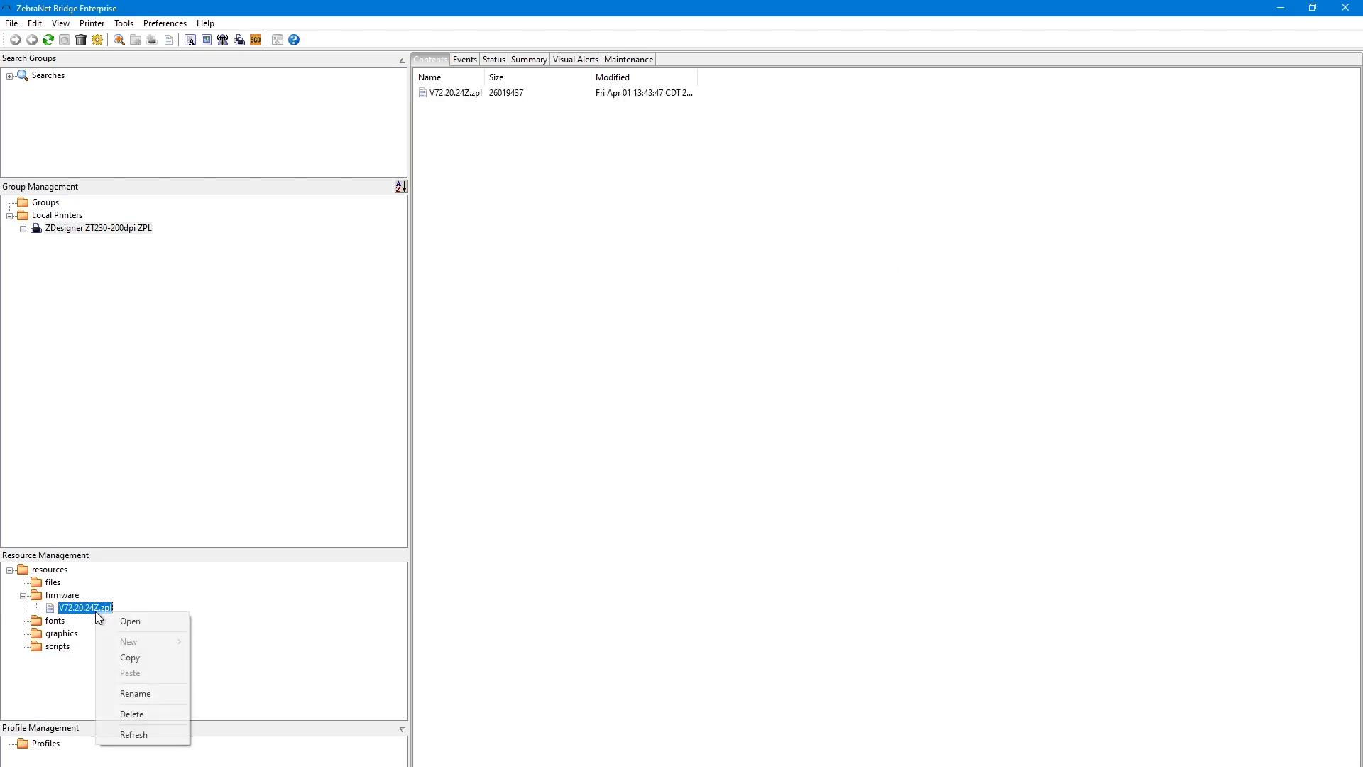
pyautogui.moveTo(130, 657)
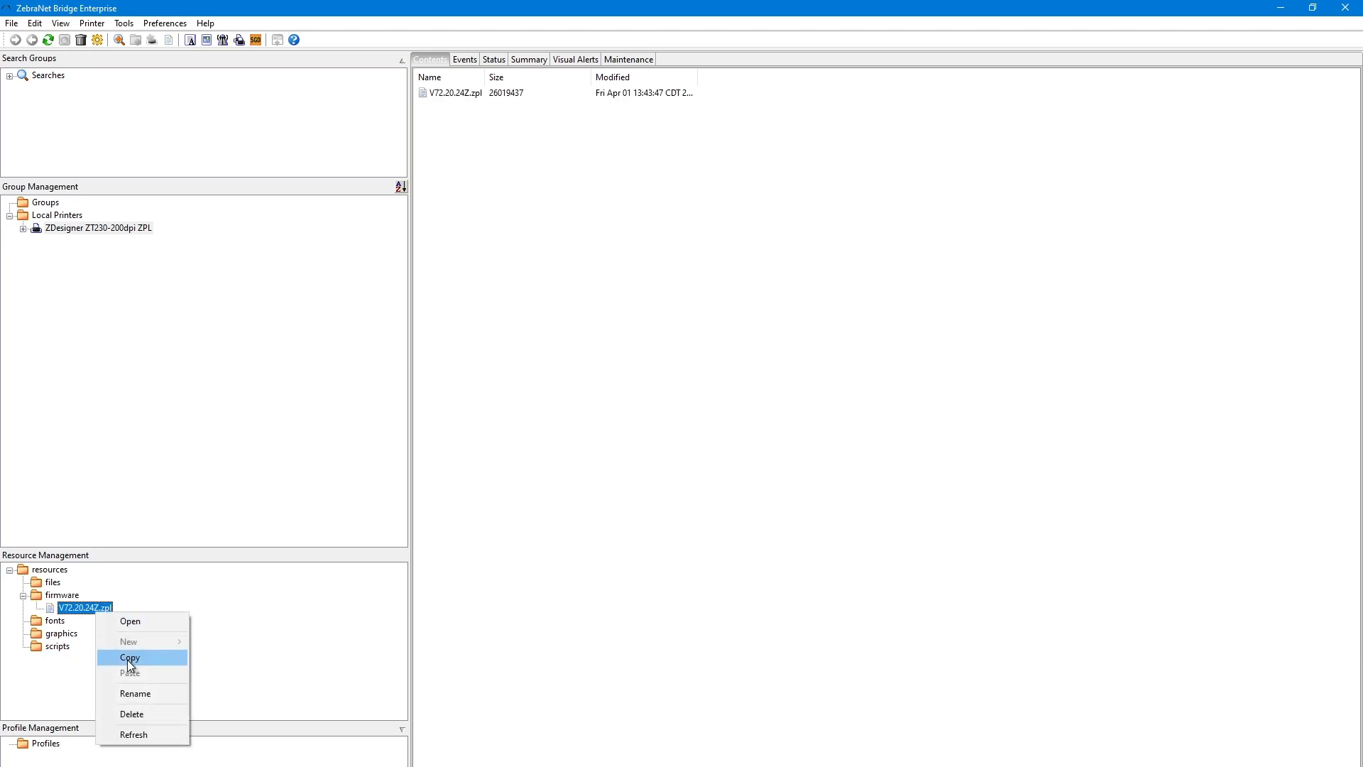
pyautogui.click(129, 666)
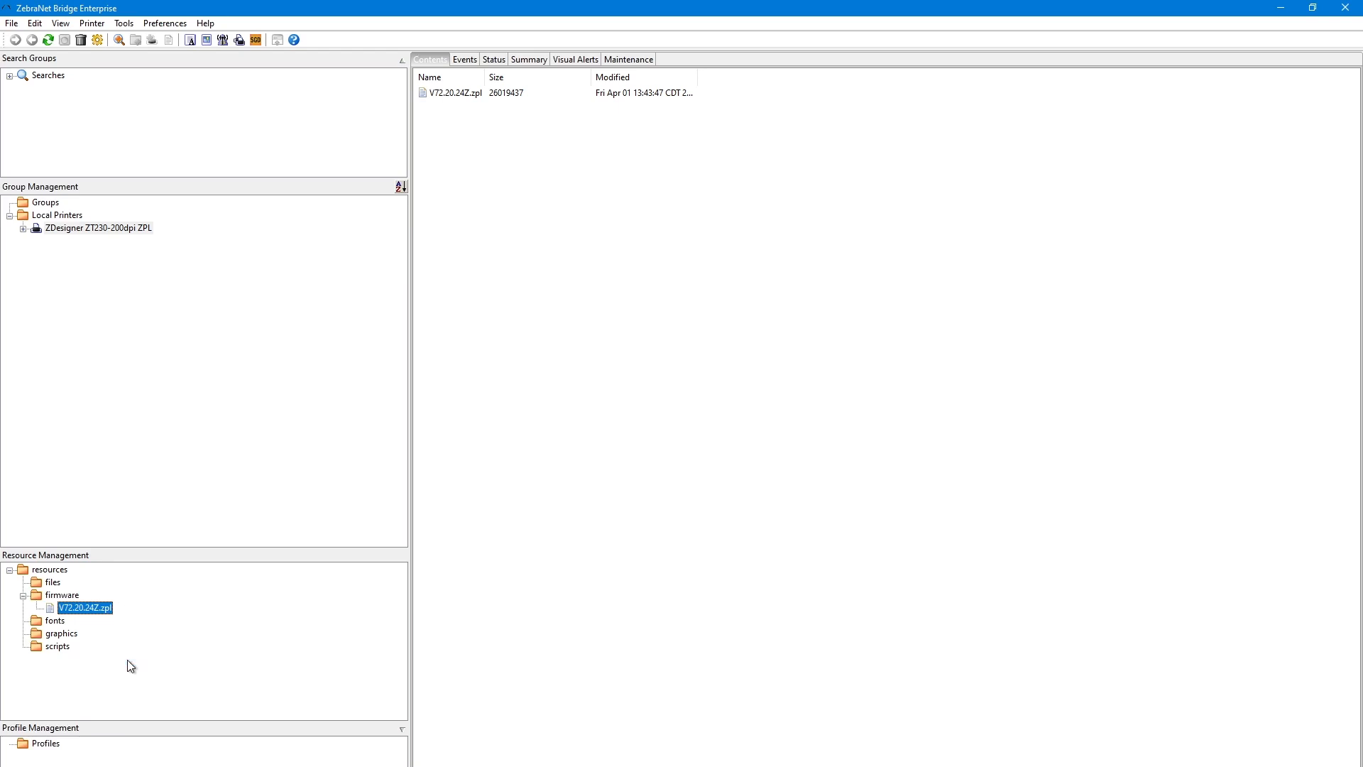
pyautogui.moveTo(125, 333)
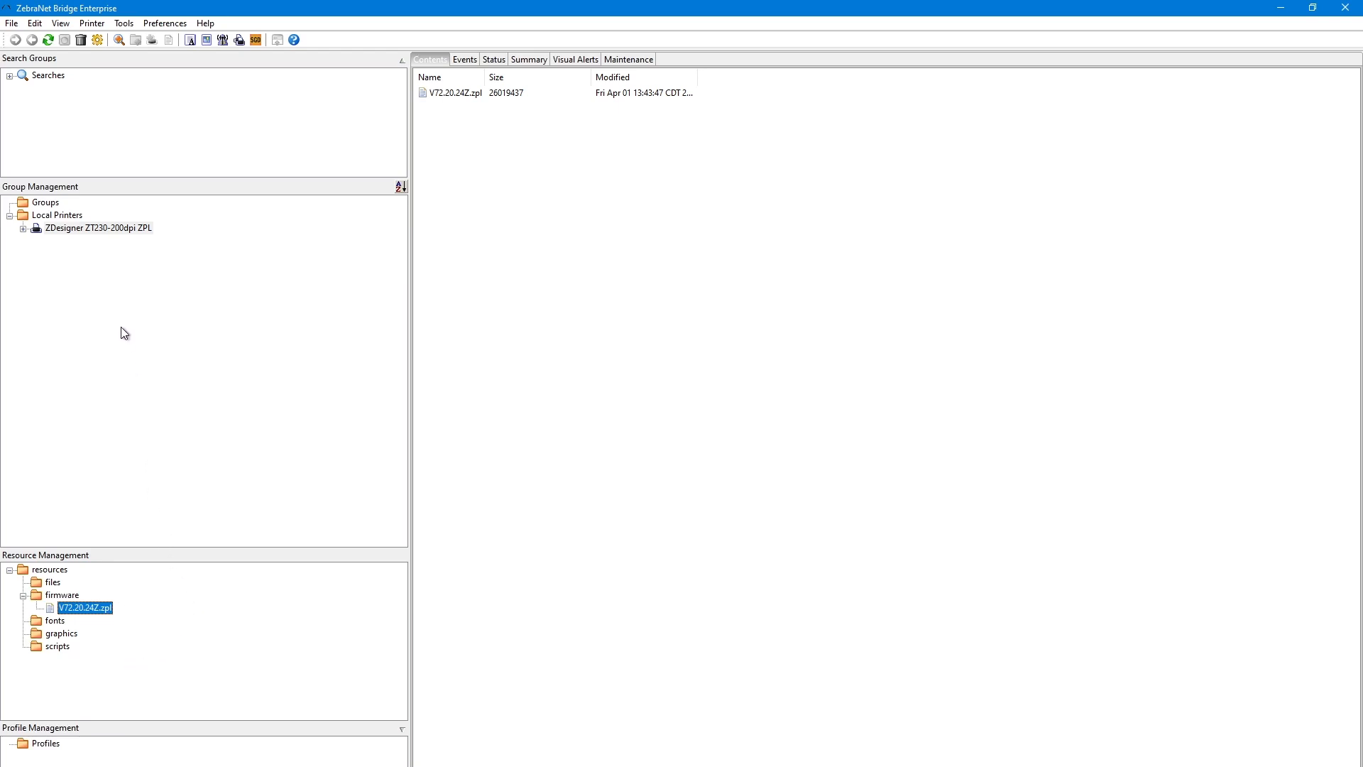
# - Send the copied V72.20.24Z.zpl to the ZDesigner ZT230 printer and confirm the firmware download
pyautogui.rightClick(98, 227)
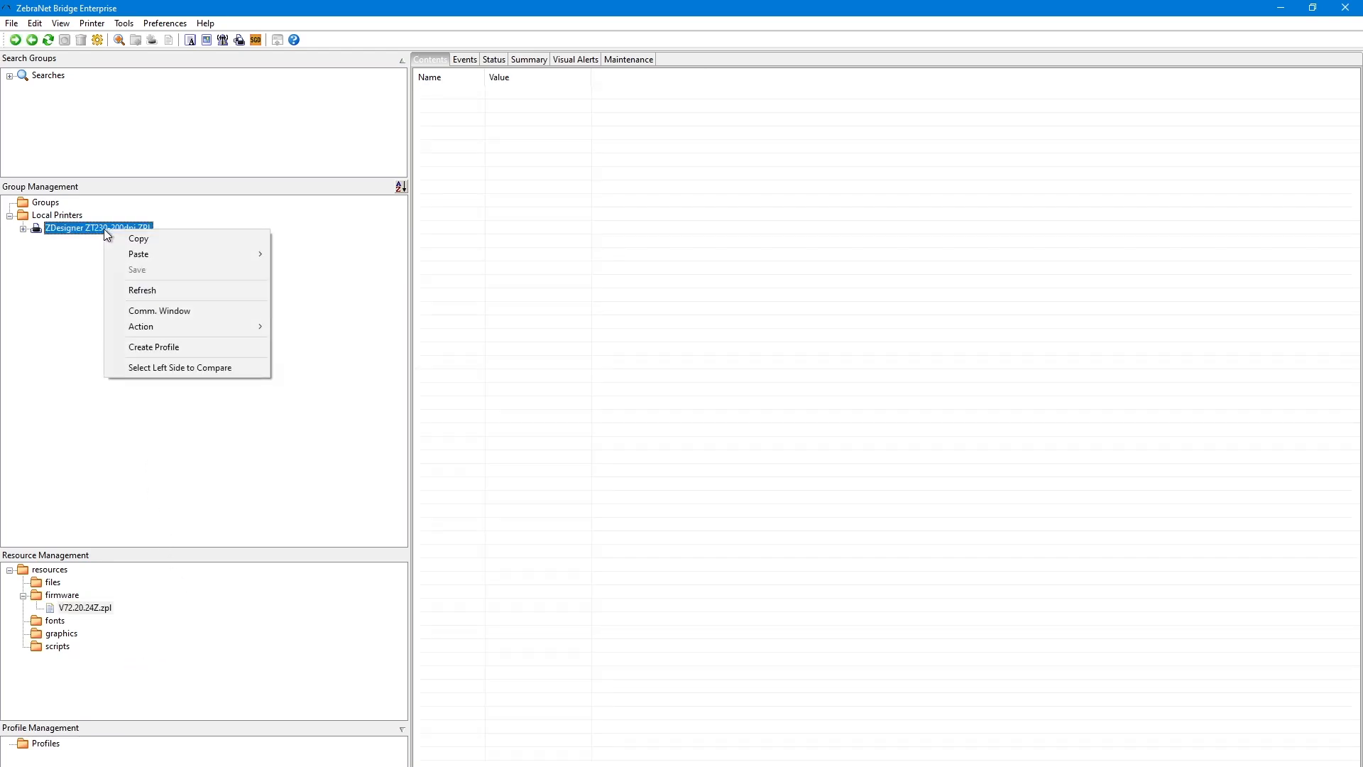
pyautogui.moveTo(141, 256)
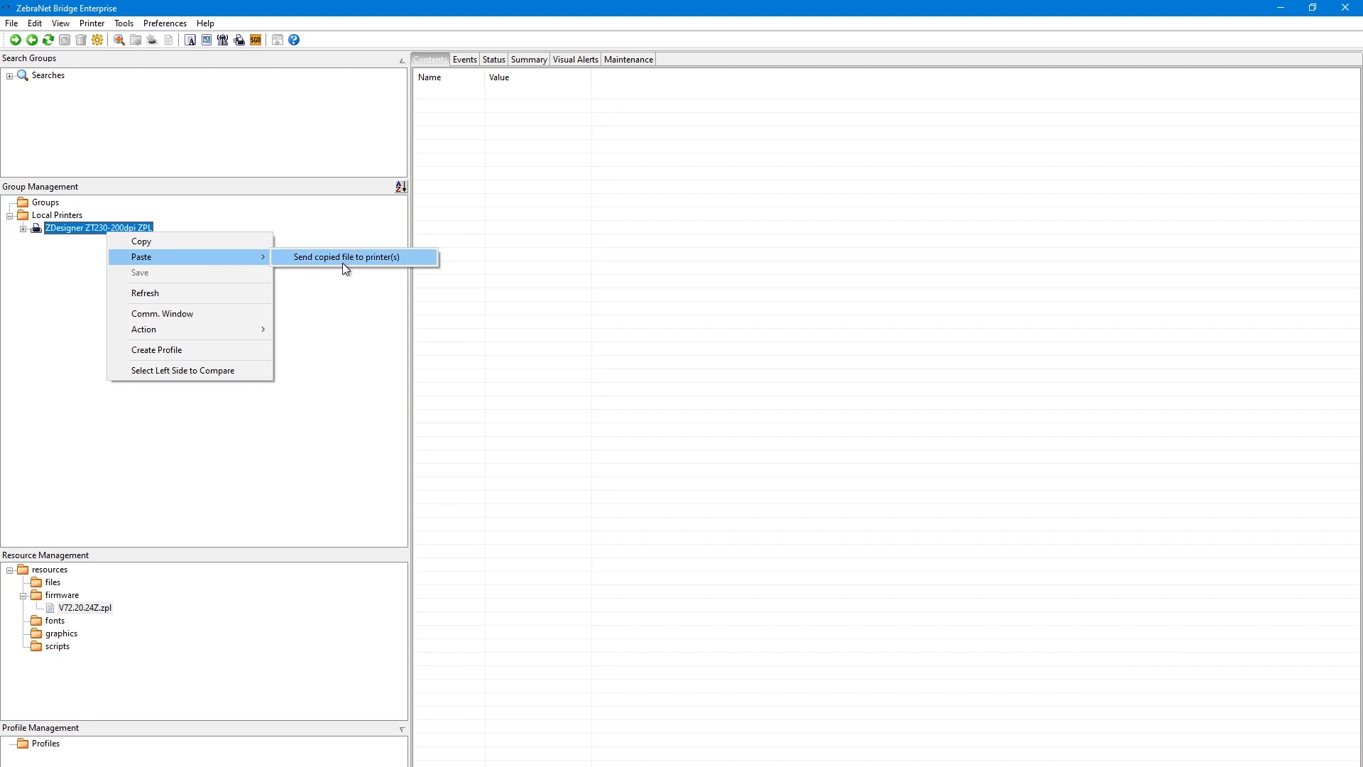
pyautogui.click(347, 257)
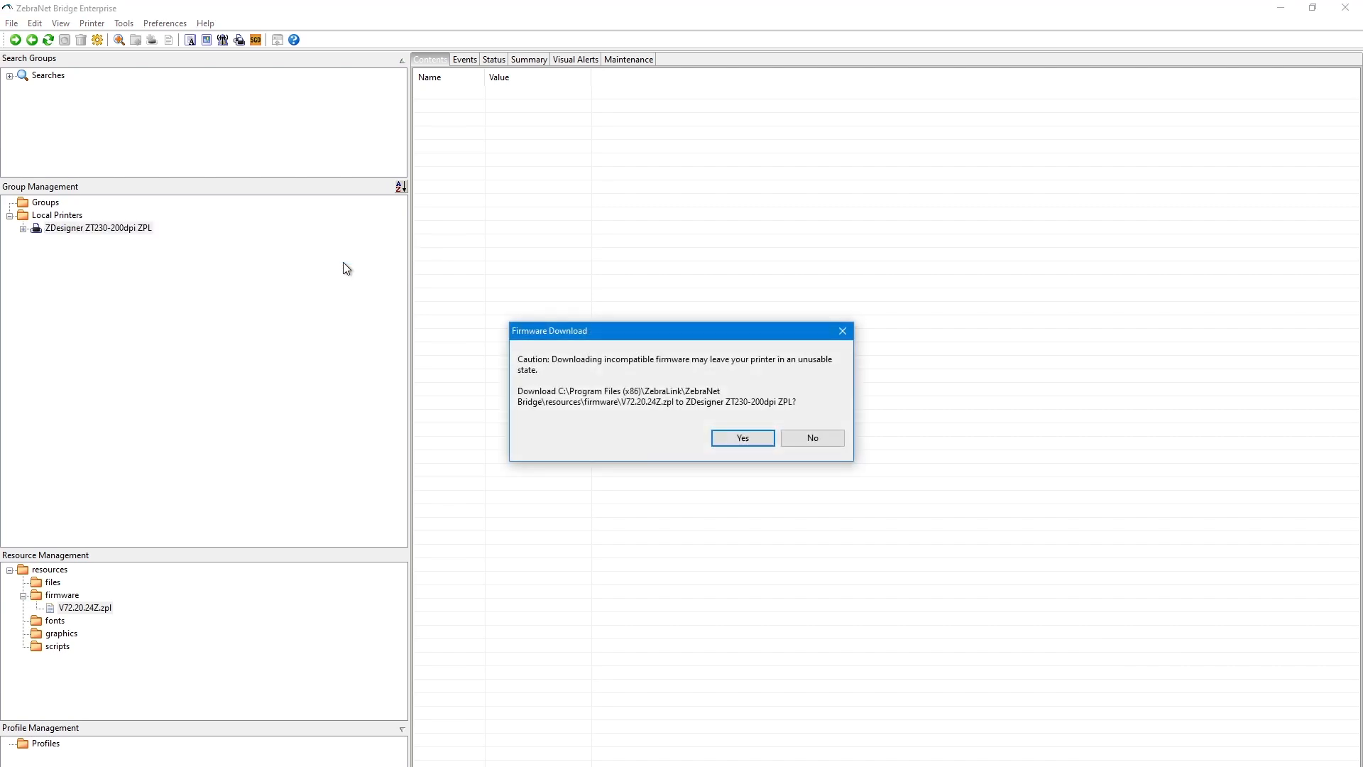
pyautogui.moveTo(689, 435)
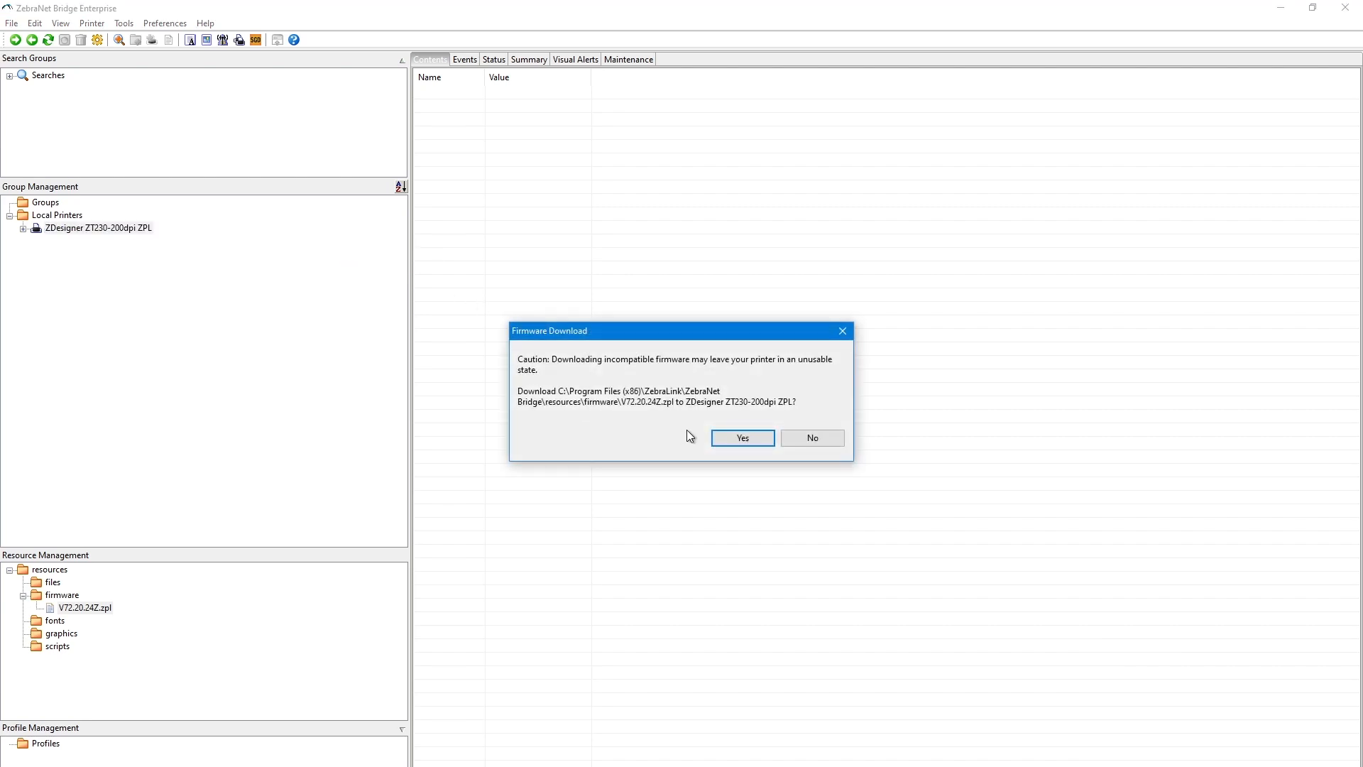
pyautogui.click(740, 438)
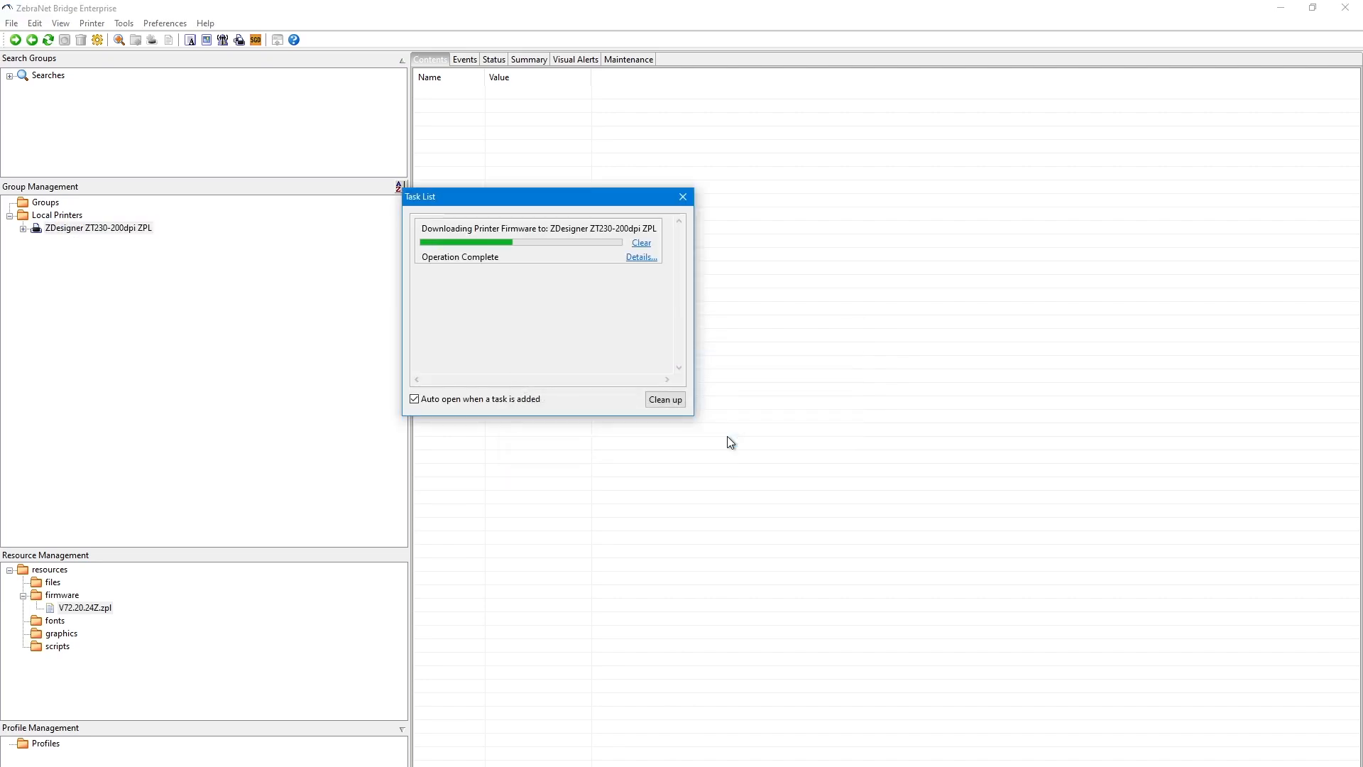
pyautogui.moveTo(725, 456)
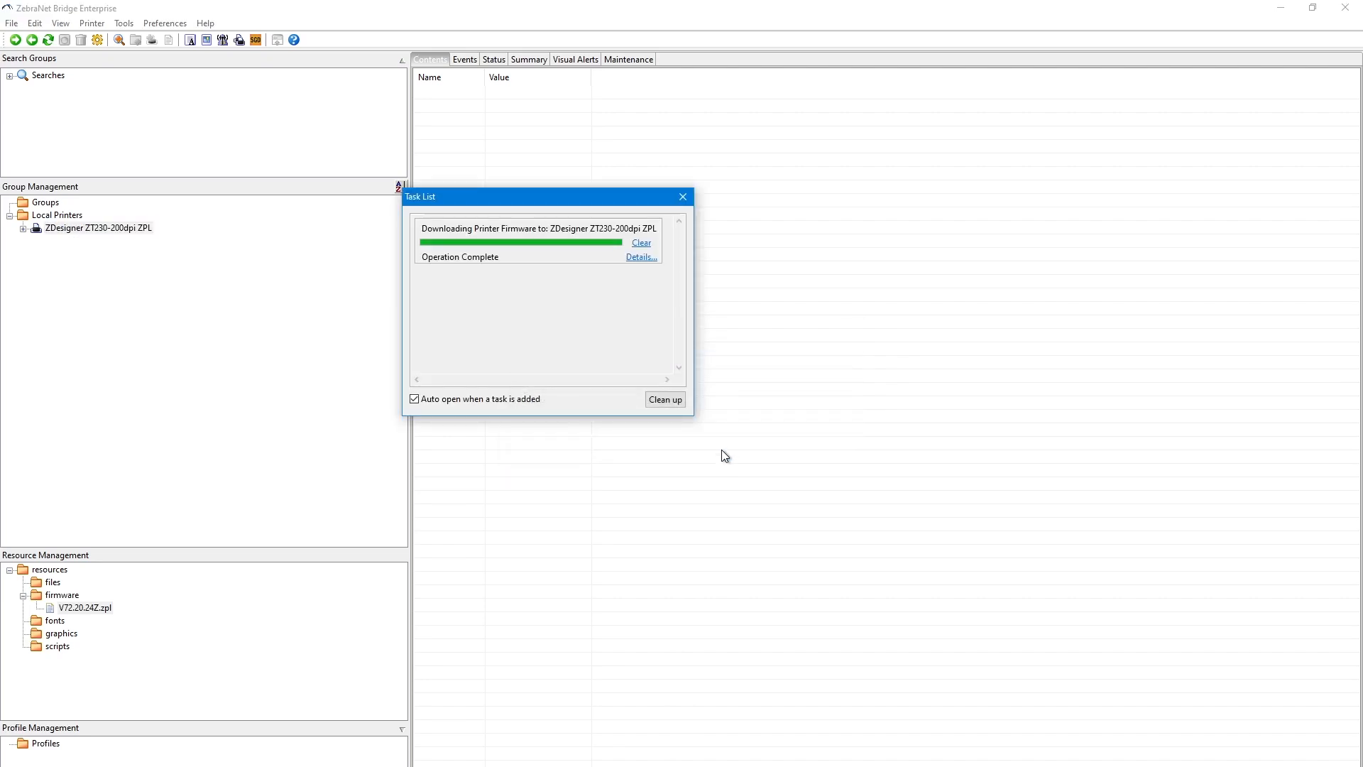